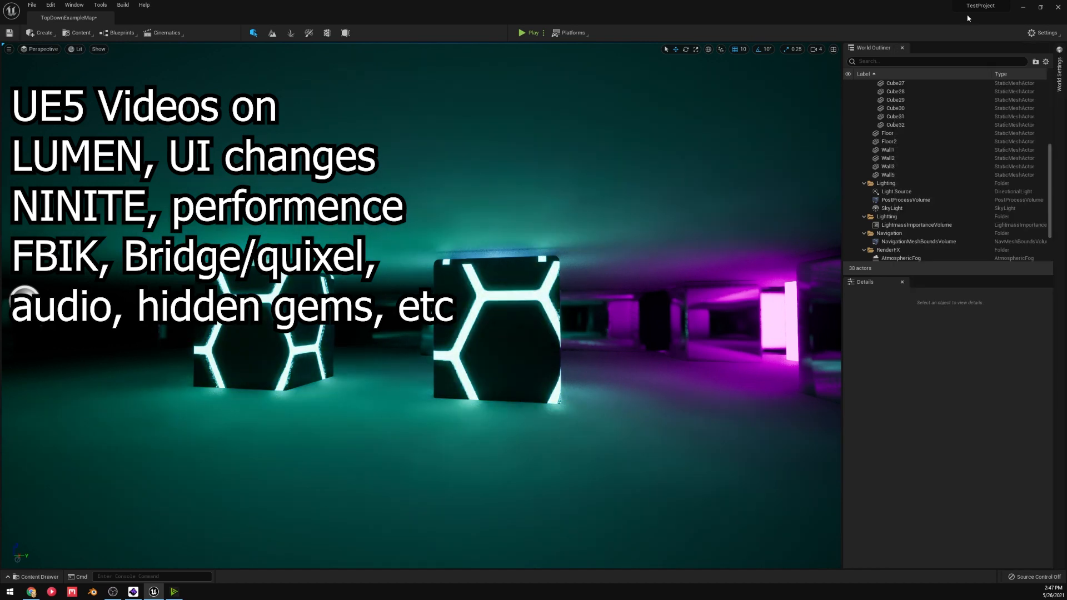
Filter the Outliner with 'pos' and select the PostProcessVolume to show its settings.
left_click(1040, 31)
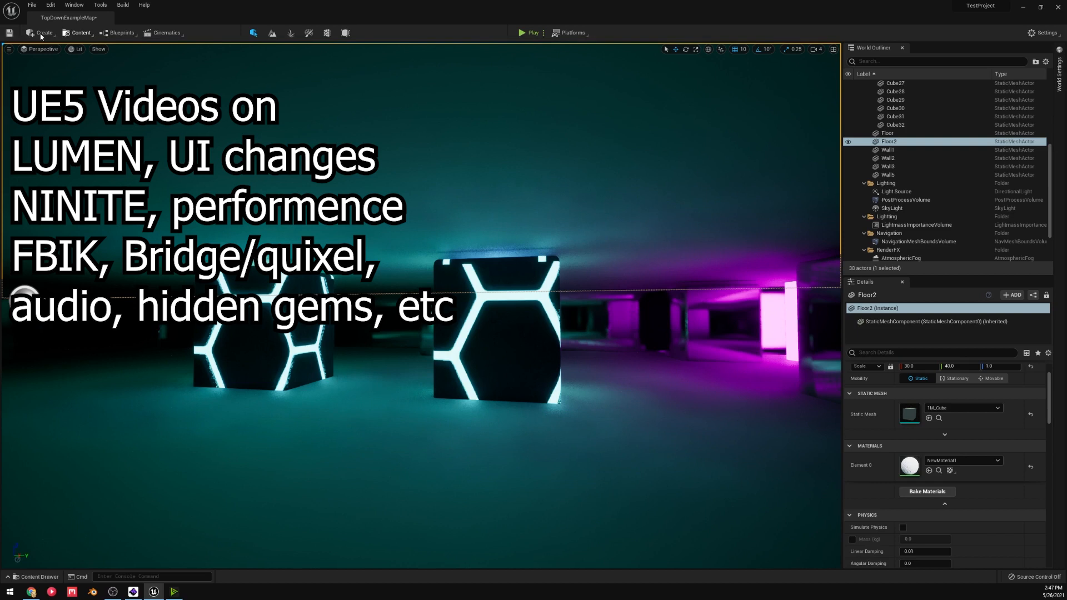
left_click(40, 33)
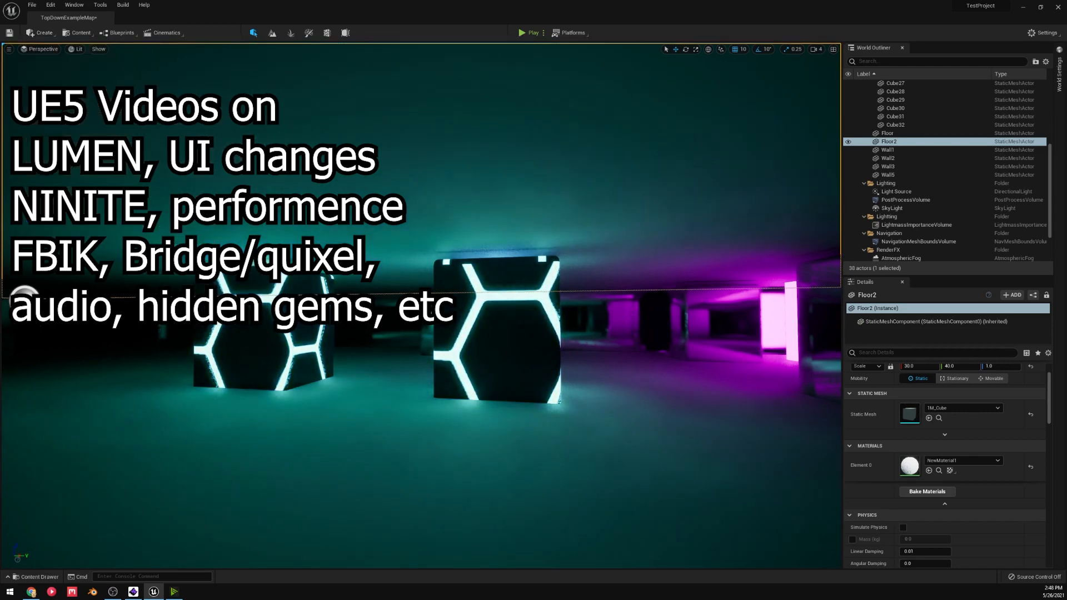
left_click(895, 124)
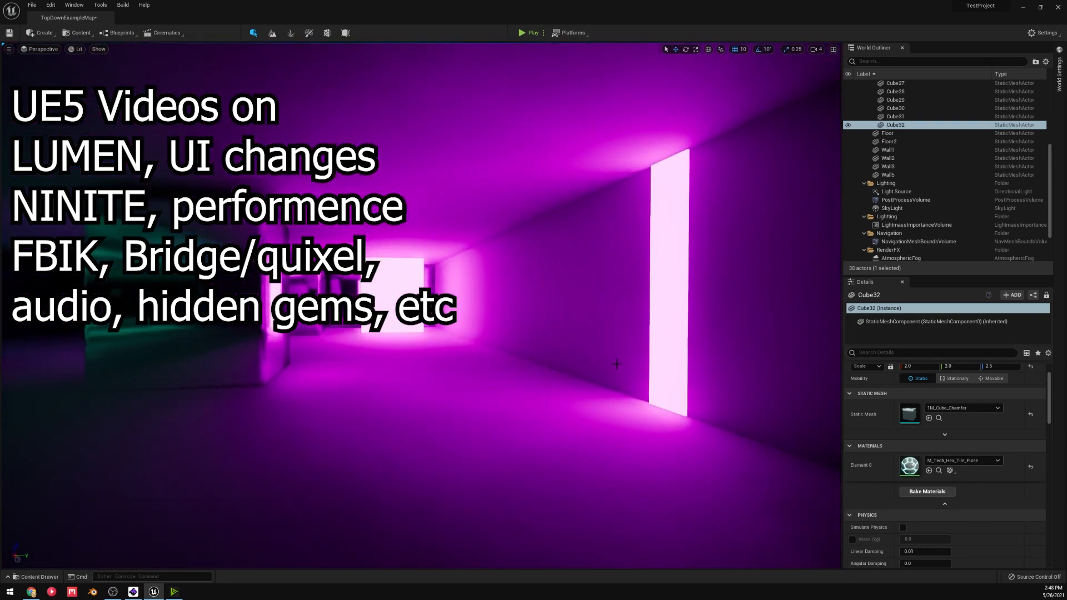
mouse_move(608, 341)
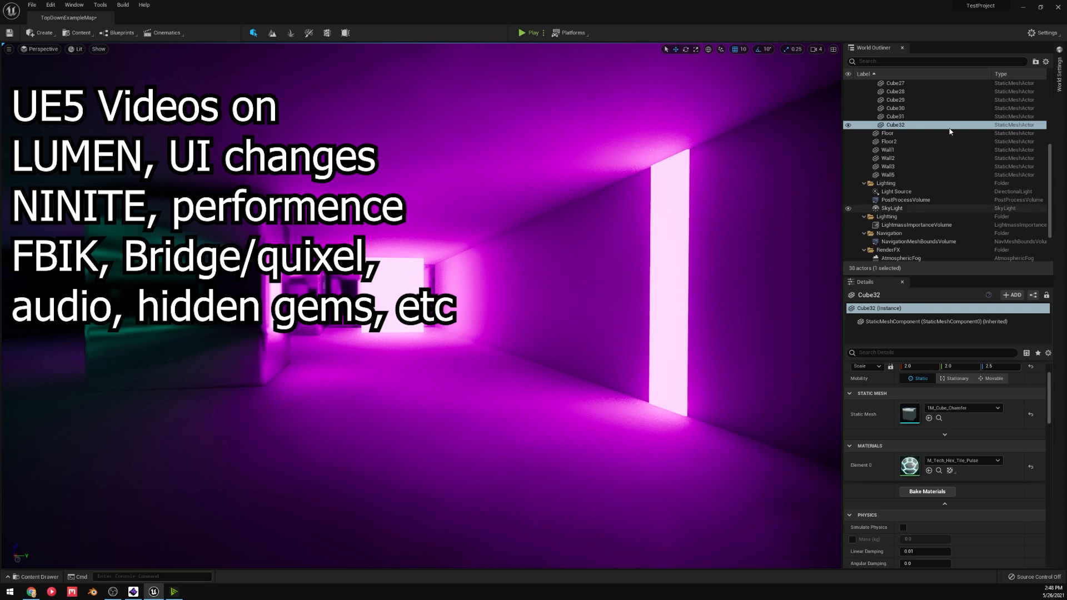
type("pos")
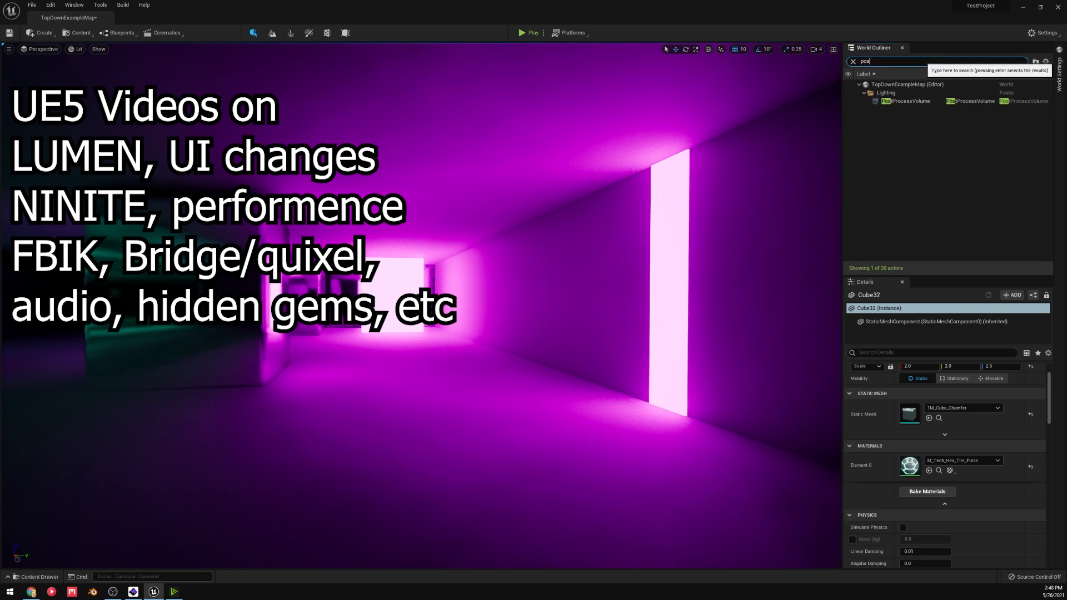
left_click(905, 100)
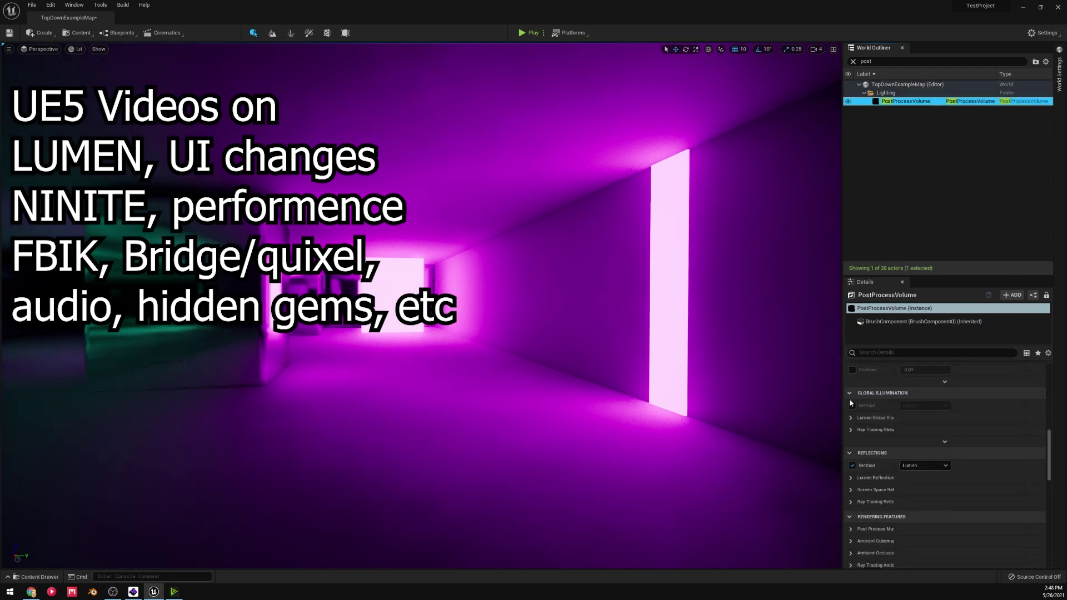
Try Global Illumination Method None and Screen Space, restore Lumen, then reselect Floor2.
left_click(925, 404)
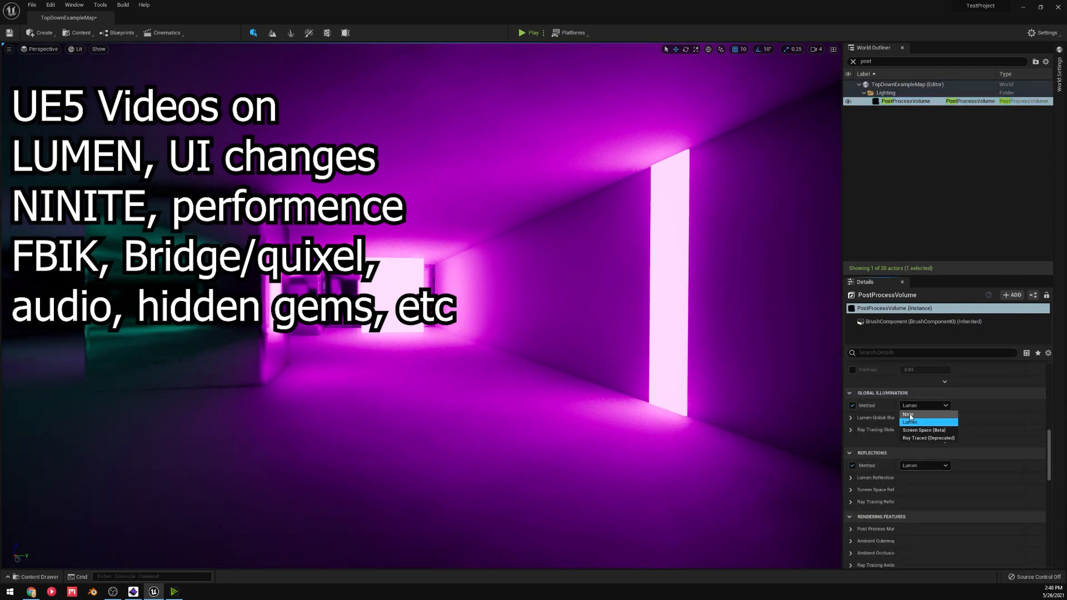
left_click(909, 413)
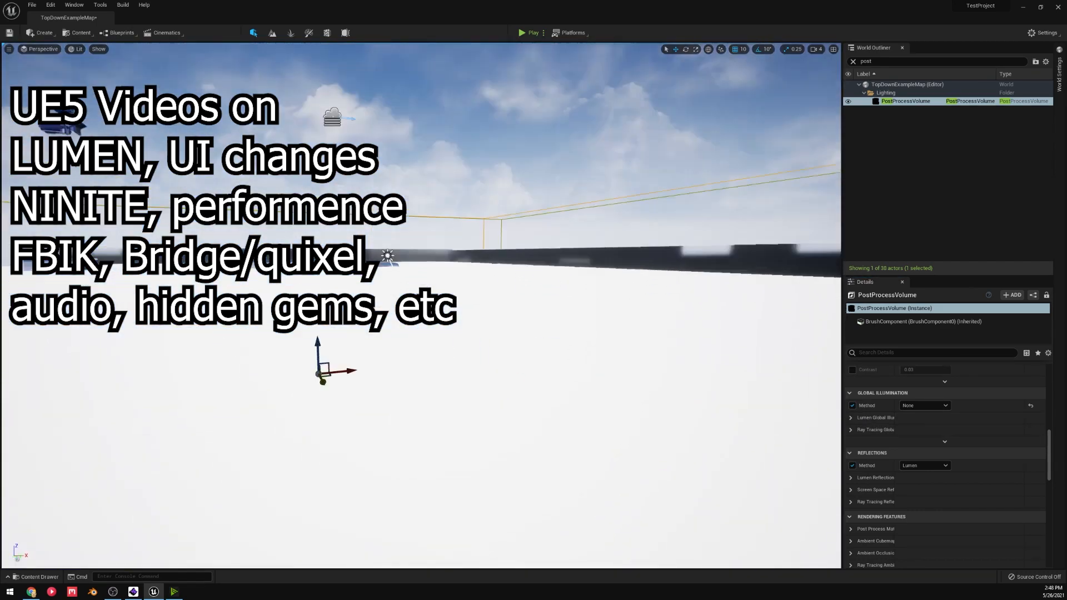
left_click(925, 404)
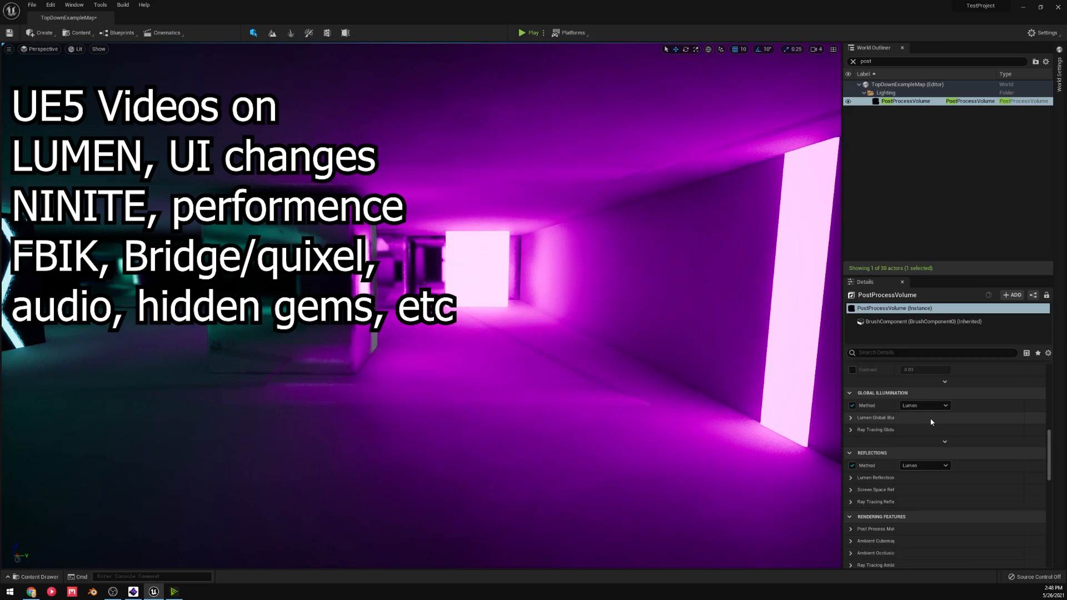
left_click(924, 406)
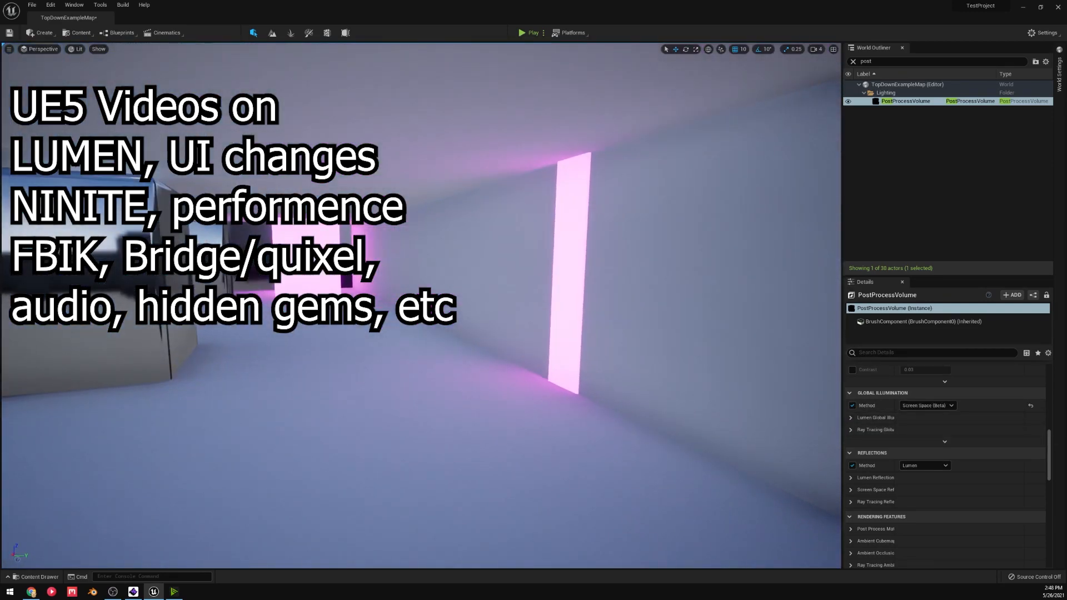
left_click(927, 406)
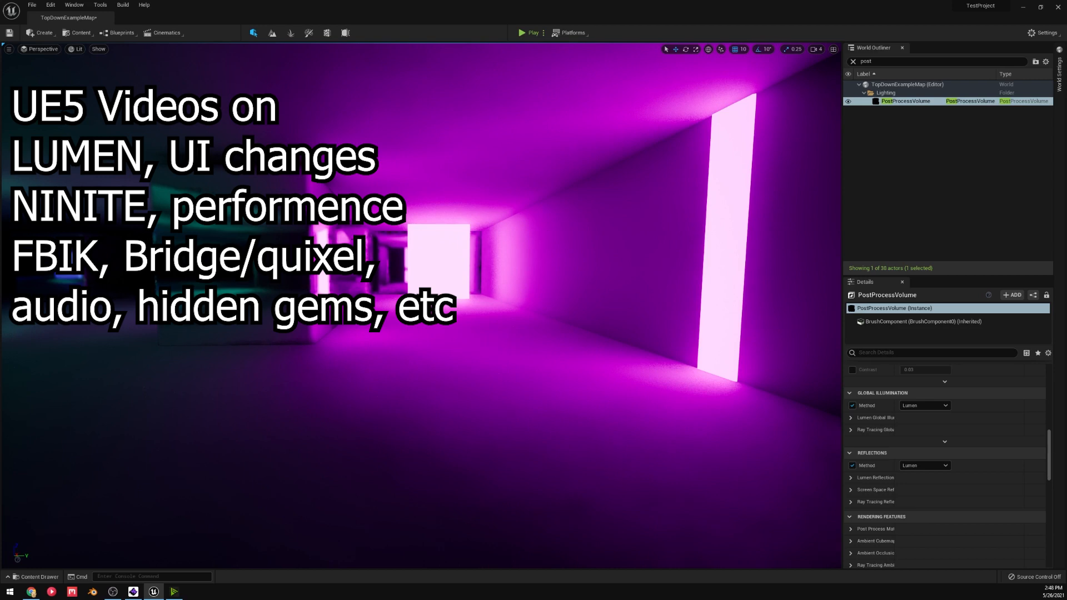
left_click(850, 417)
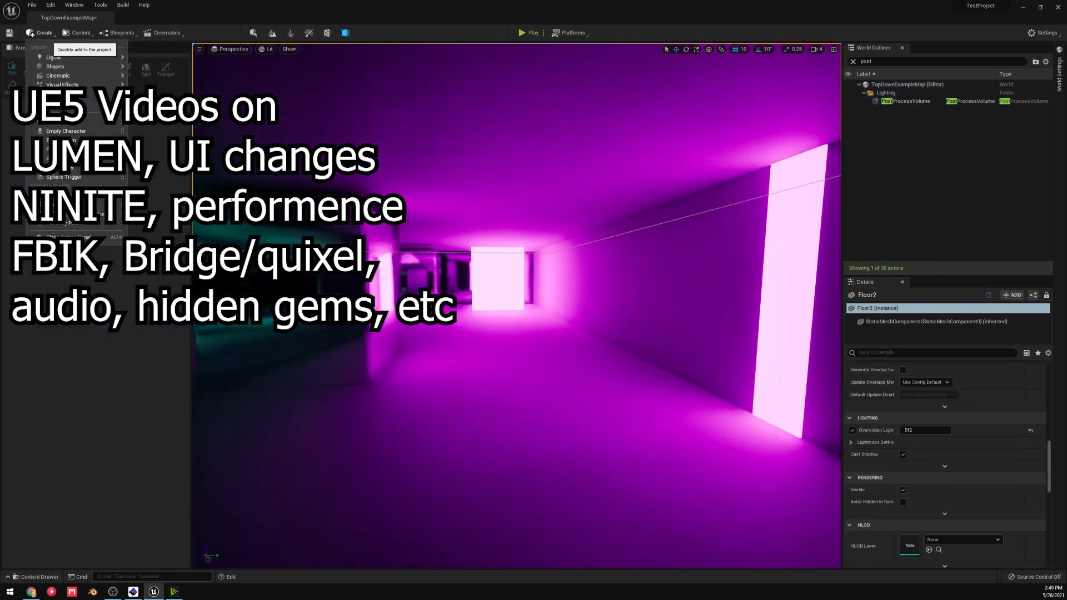
Export a Nordic Coastal Cliffs rock from Quixel Bridge onto the level floor and close Bridge.
left_click(76, 32)
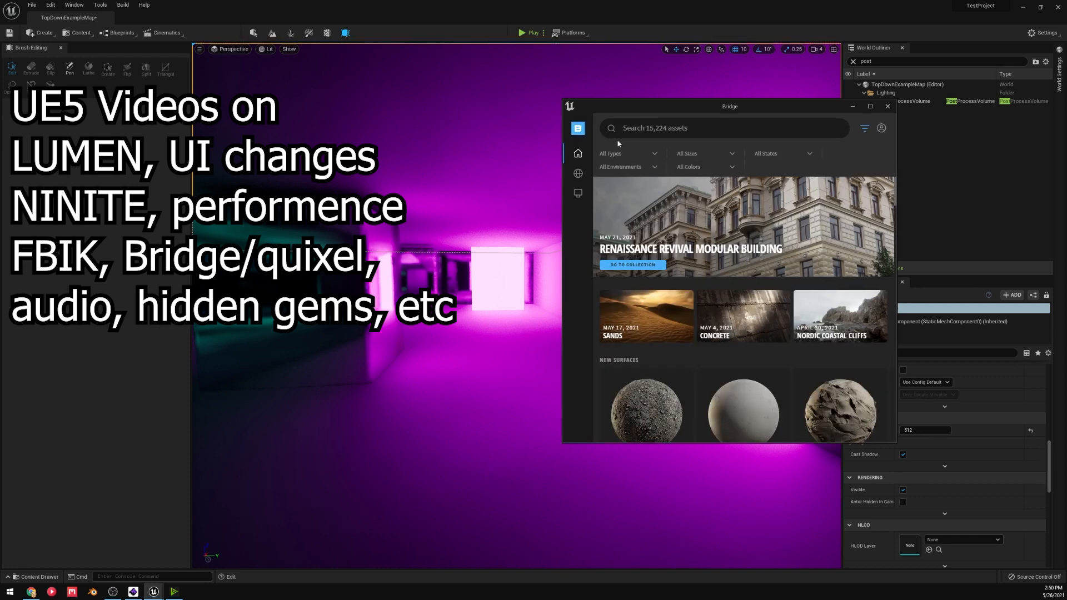
left_click(840, 315)
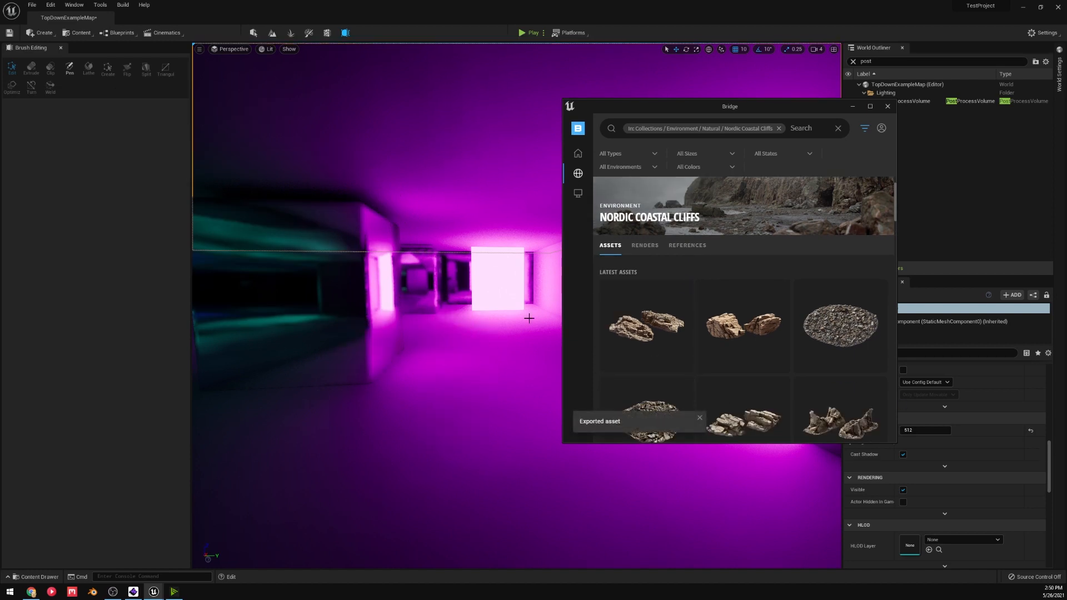
left_click(887, 107)
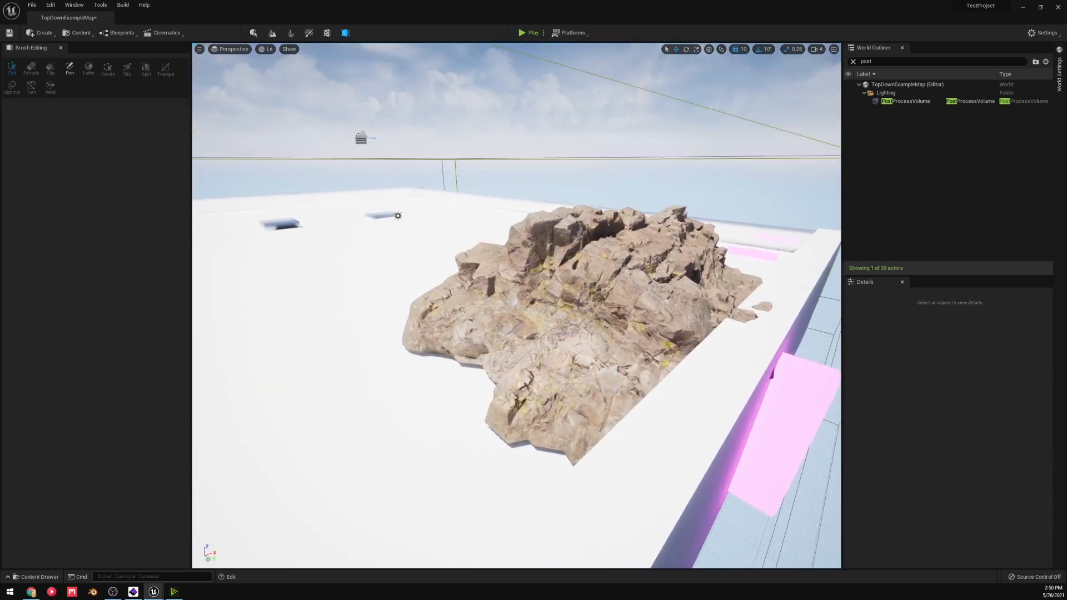
left_click(527, 33)
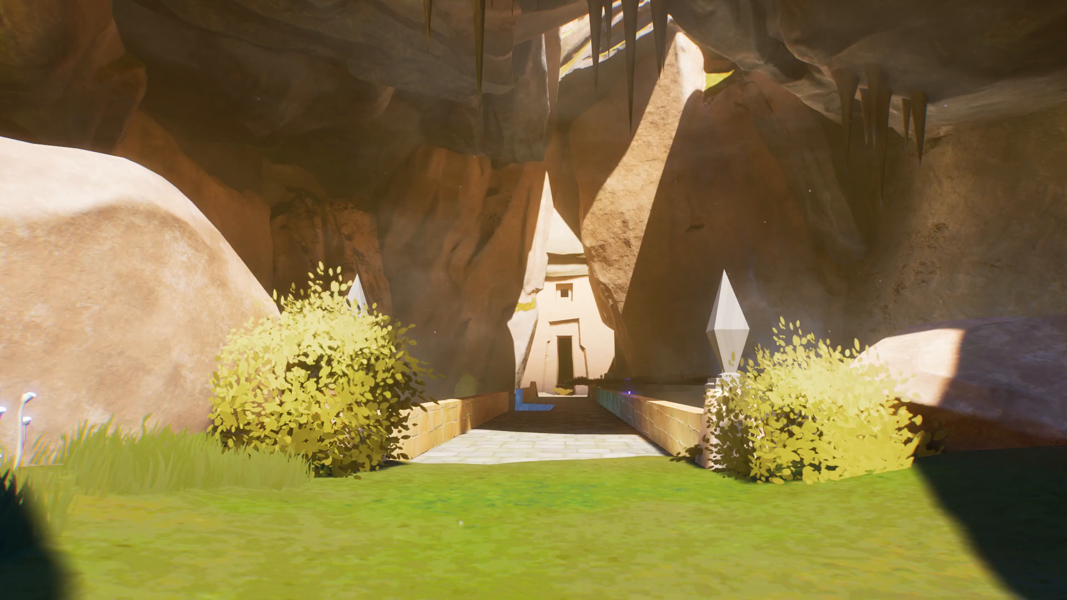
mouse_move(534, 300)
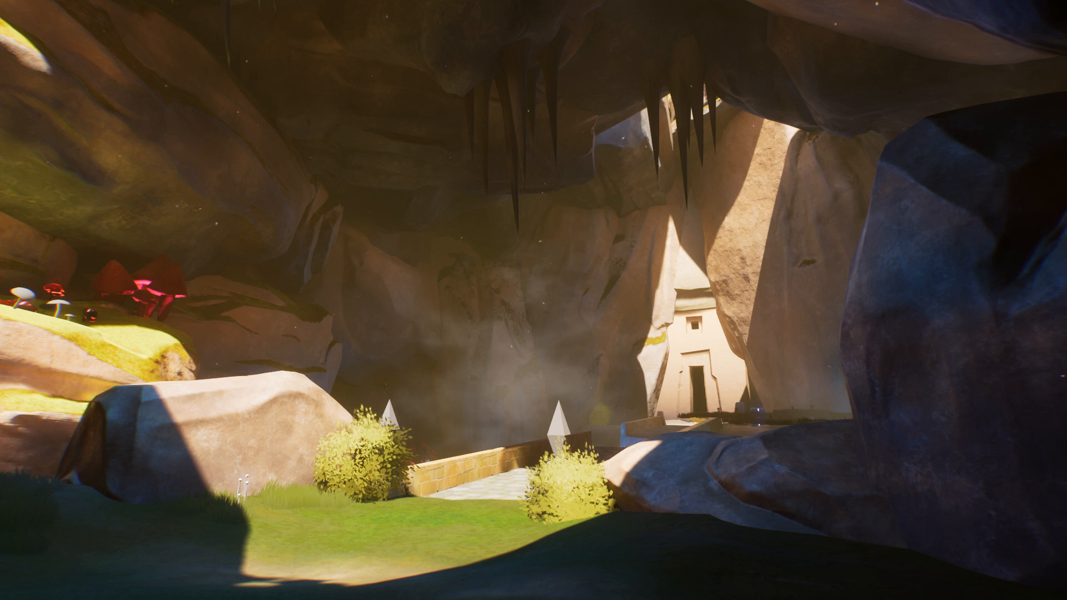